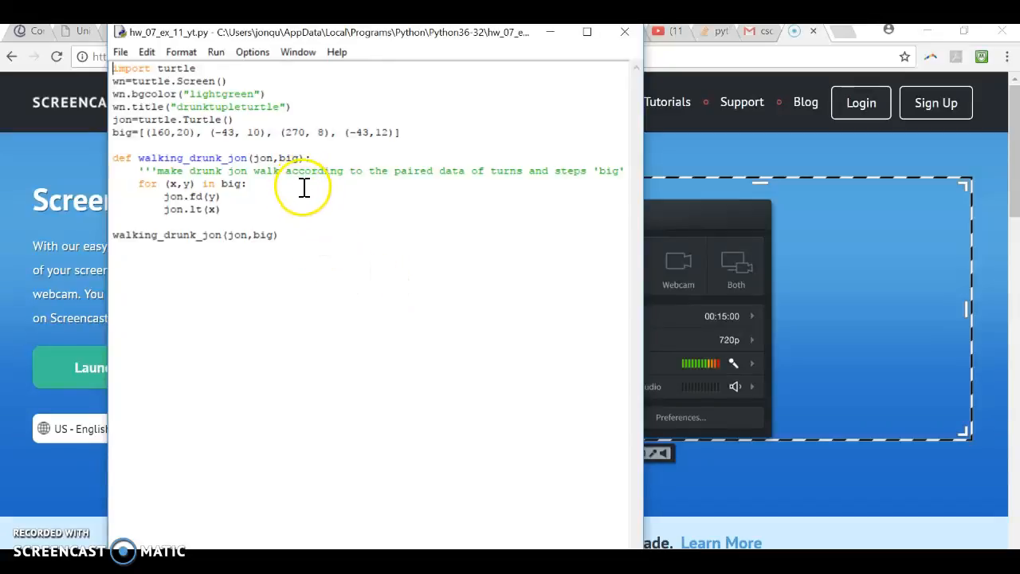
{"action": "mouse_move", "coordinate": [289, 223]}
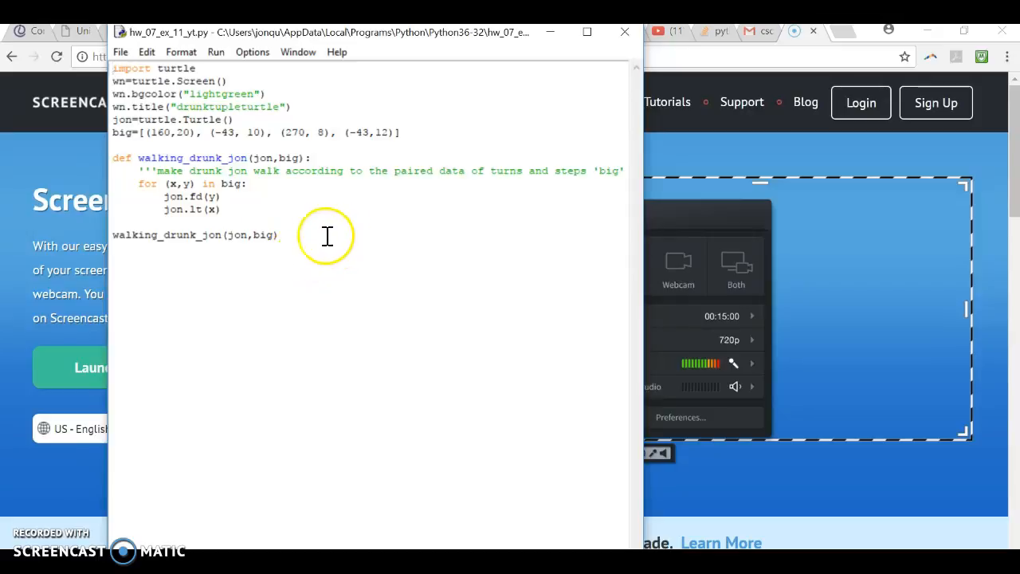
{"action": "mouse_move", "coordinate": [275, 207]}
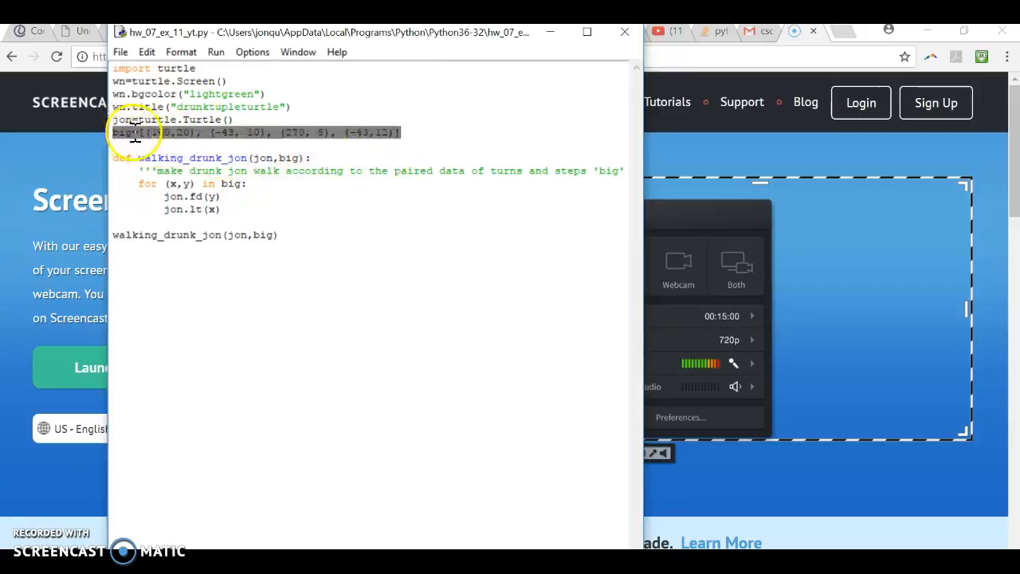
- Run the drunk turtle script as a module and move the editor aside to show the lightgreen drawing
{"action": "left_click", "coordinate": [159, 133]}
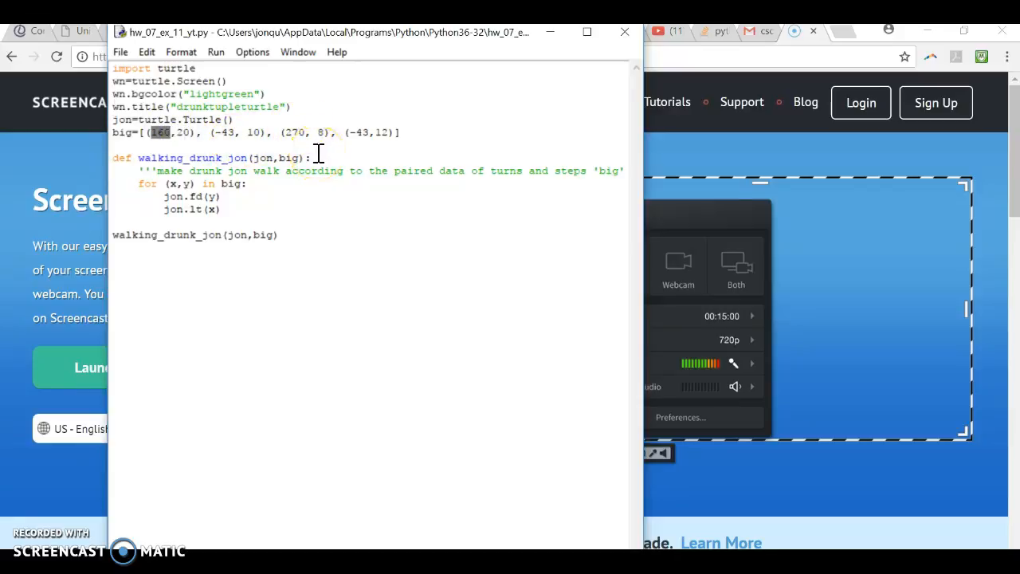
{"action": "mouse_move", "coordinate": [275, 184]}
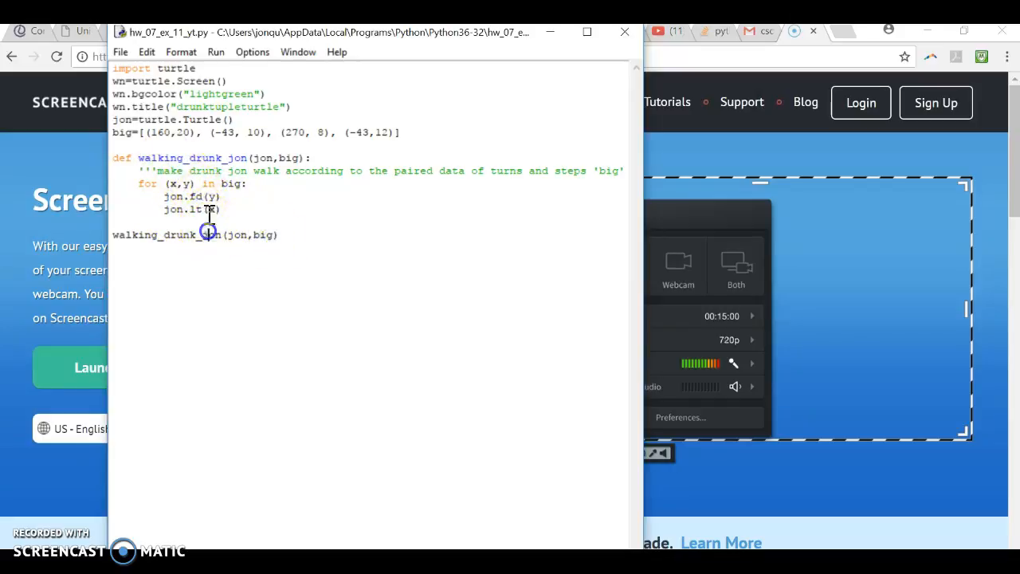
{"action": "left_click", "coordinate": [217, 52]}
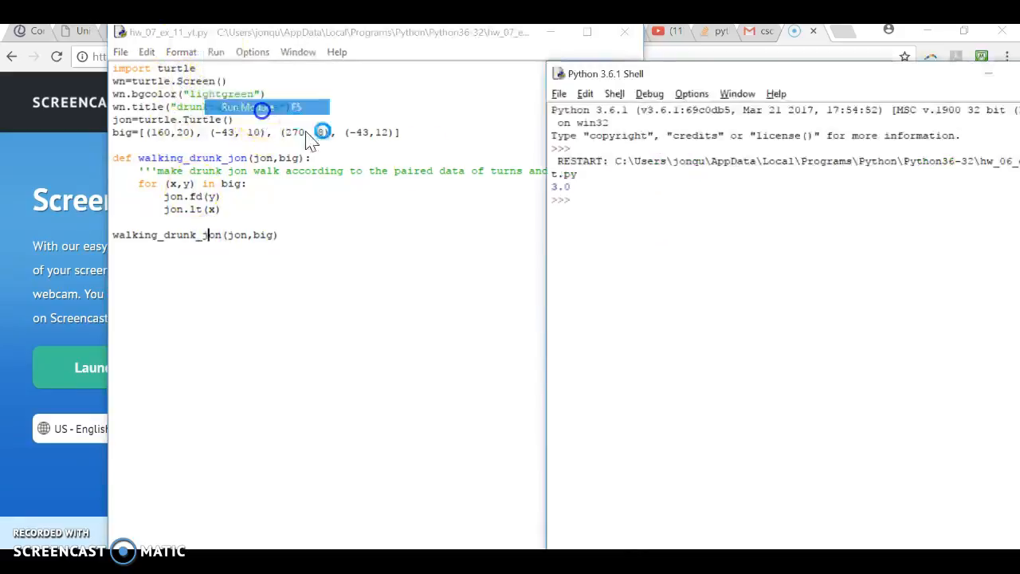
{"action": "left_click", "coordinate": [248, 107]}
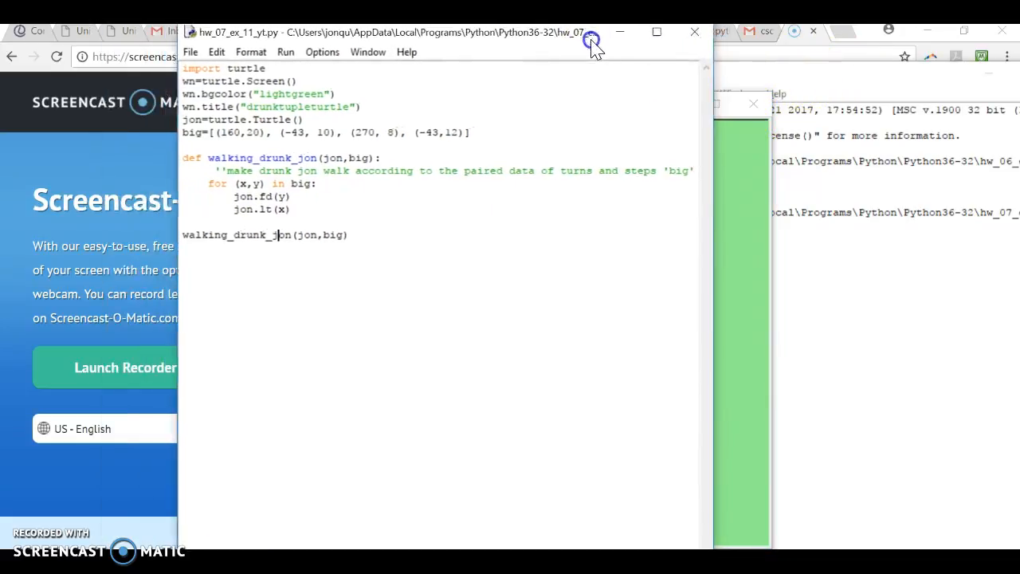
{"action": "left_click_drag", "start_coordinate": [594, 41], "coordinate": [551, 43]}
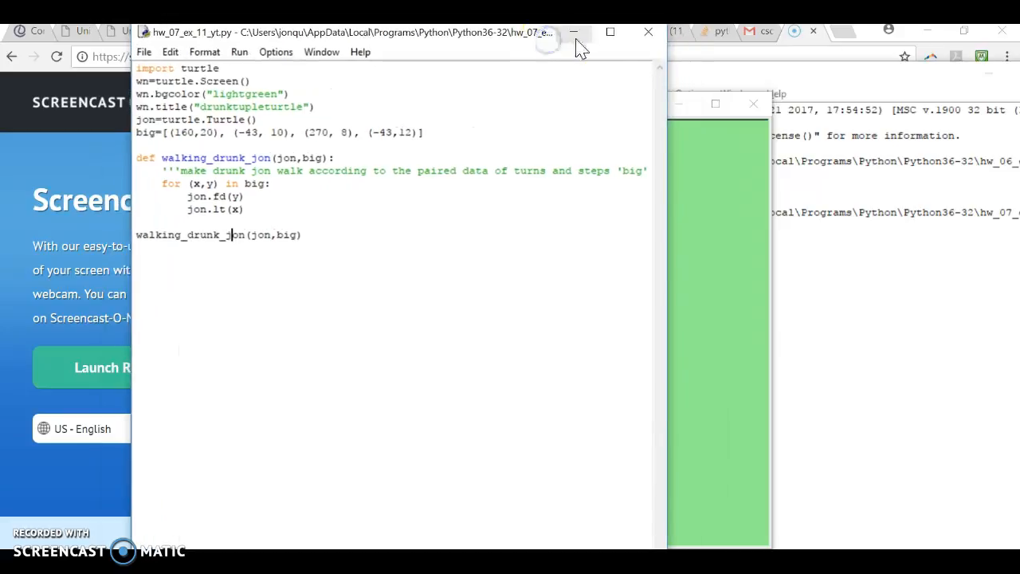